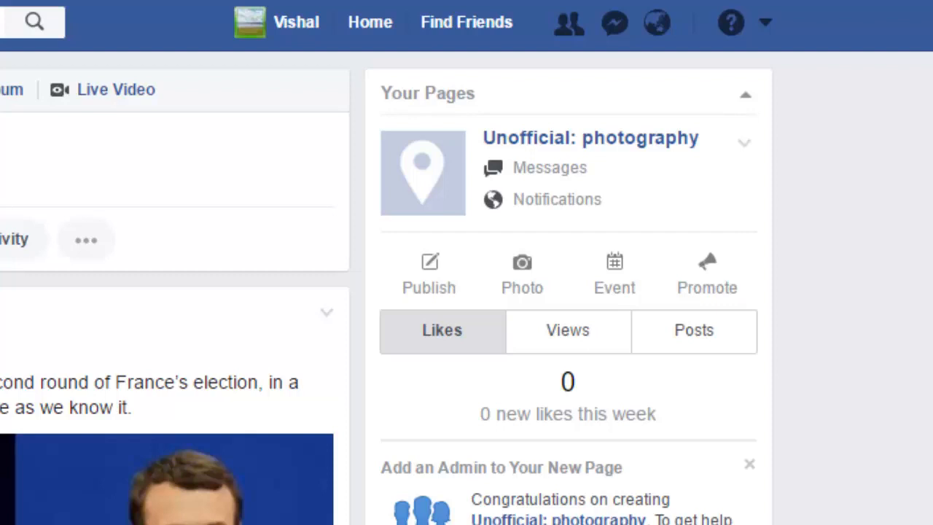
mouse_move(7, 250)
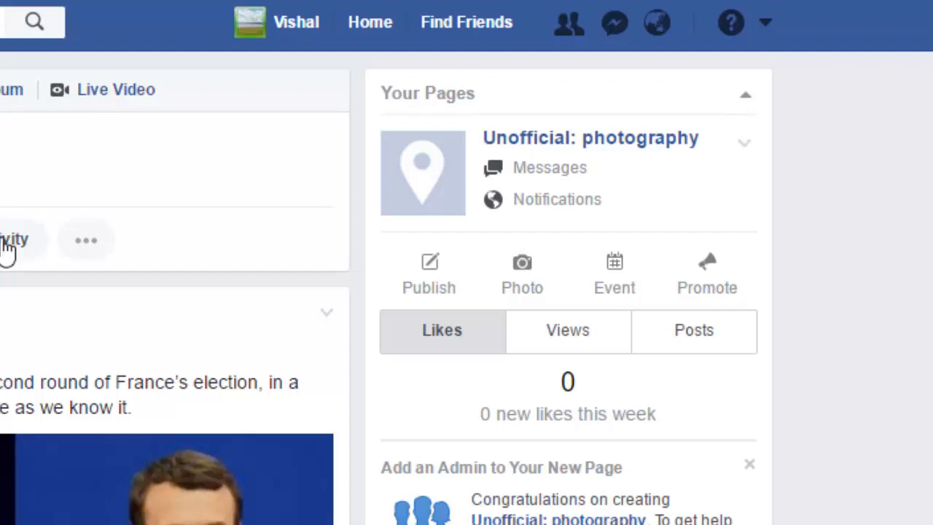
- Reach Facebook's Notifications settings page showing sounds and notification topics
left_click(656, 22)
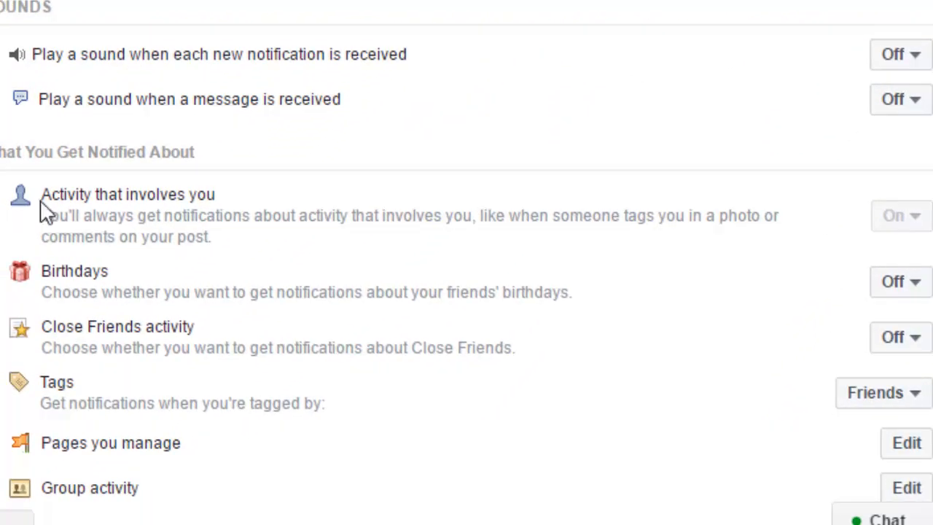
- Scroll down to the Desktop and Mobile notification section with the Chrome option
scroll("down", 3)
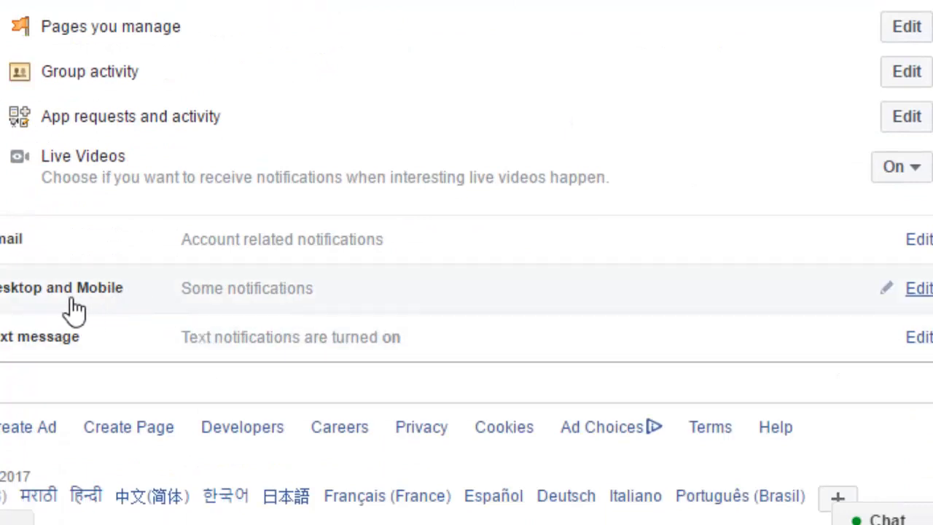
scroll("down", 3)
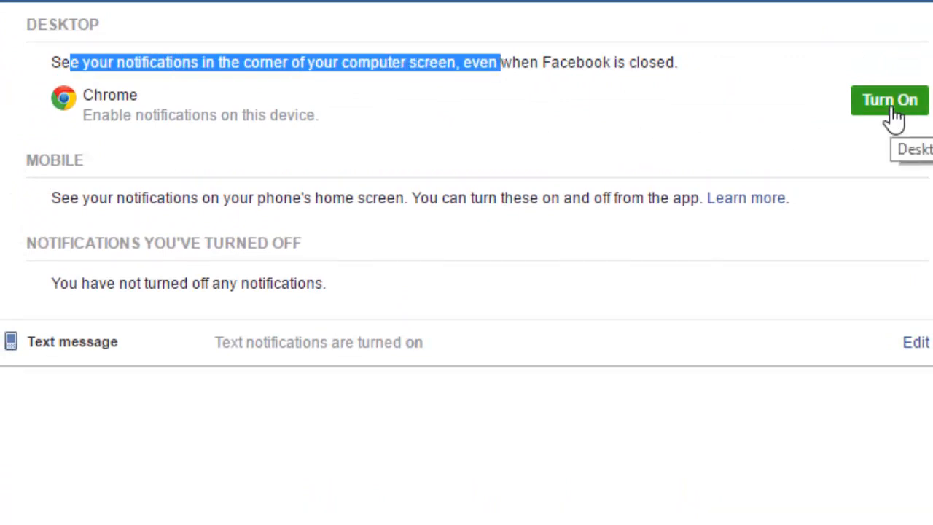
left_click(889, 99)
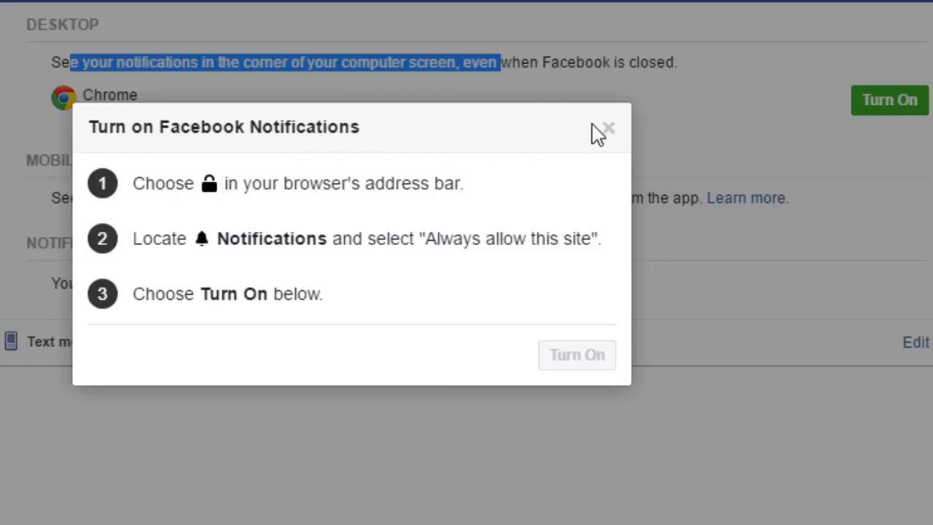
left_click(609, 127)
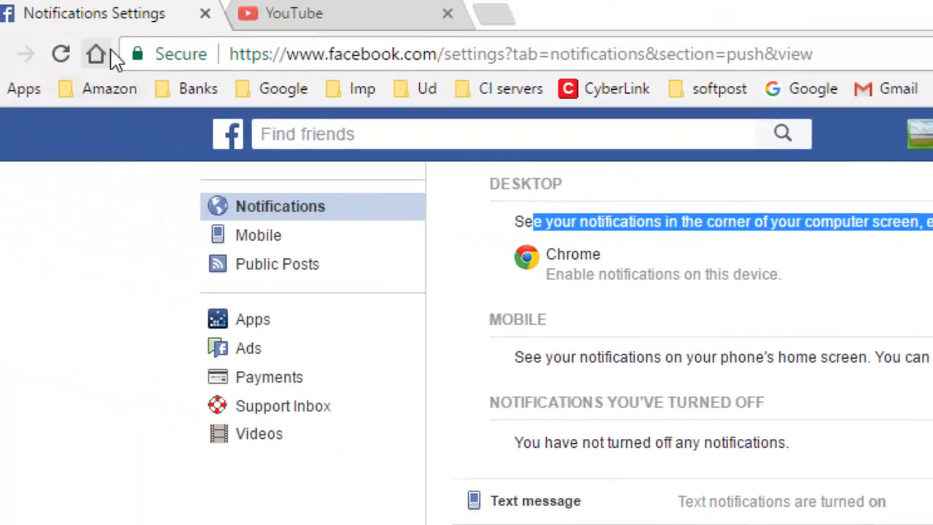
- Show facebook.com's site permissions and the choices for its blocked Notifications setting
left_click(139, 52)
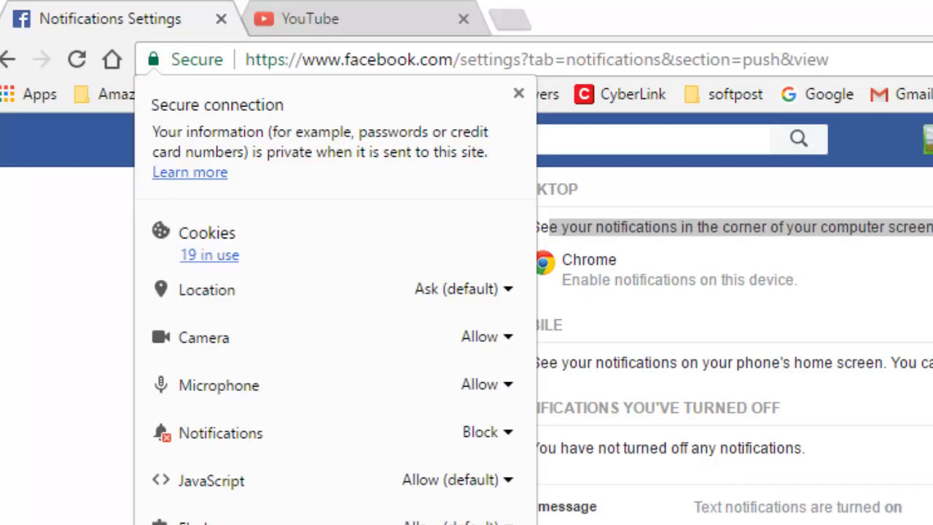
left_click(487, 431)
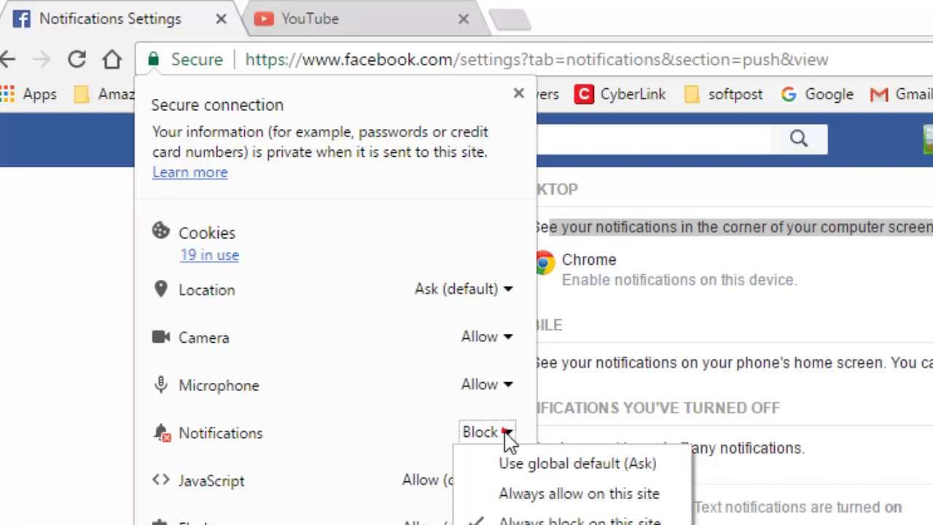
mouse_move(498, 493)
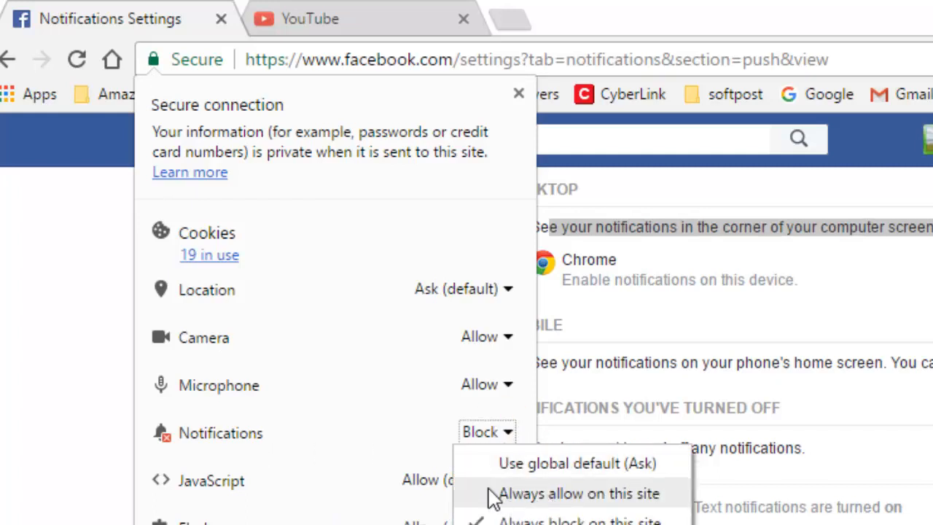
mouse_move(472, 499)
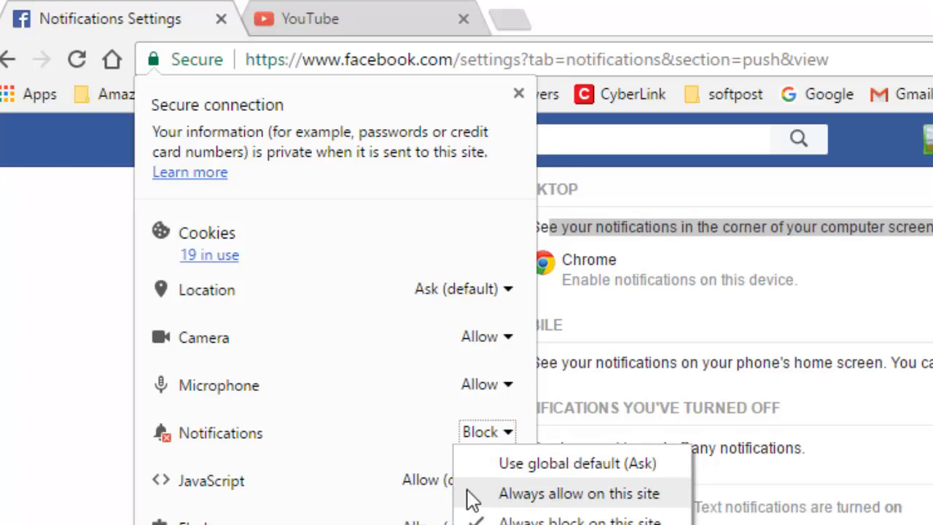